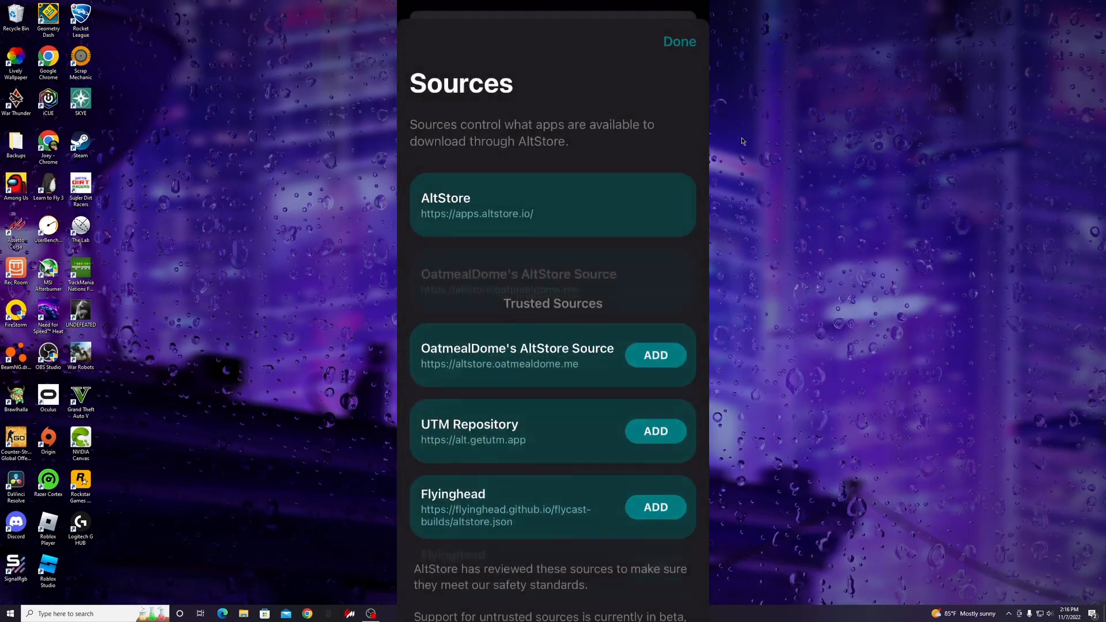
# Leave Sources, scroll Browse to DolphiniOS and start getting it with FREE.
pyautogui.click(677, 41)
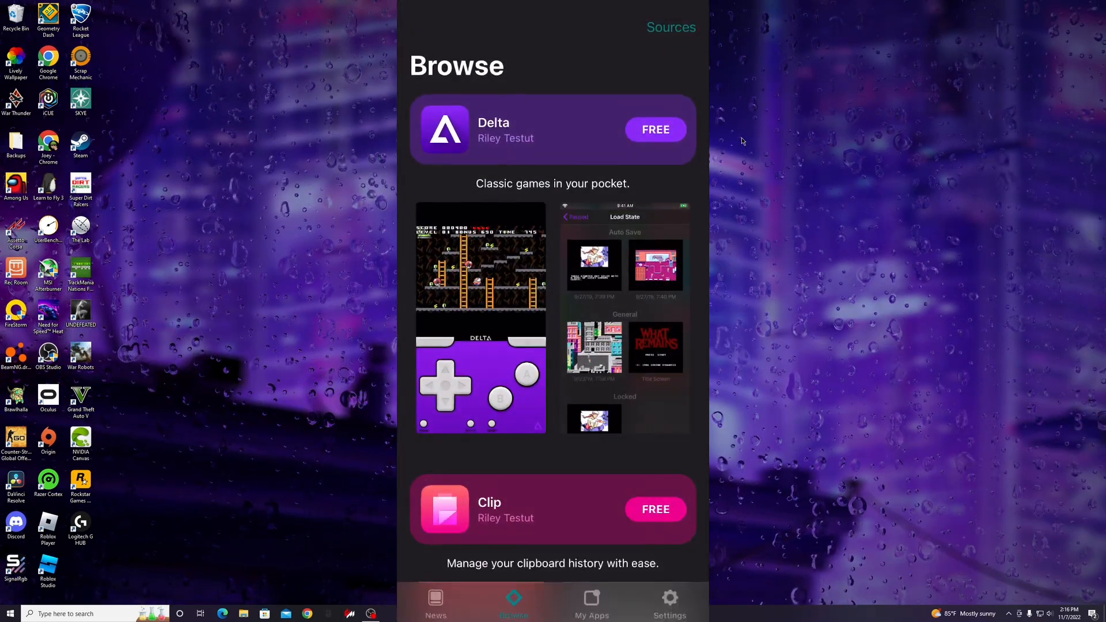
pyautogui.scroll(-3)
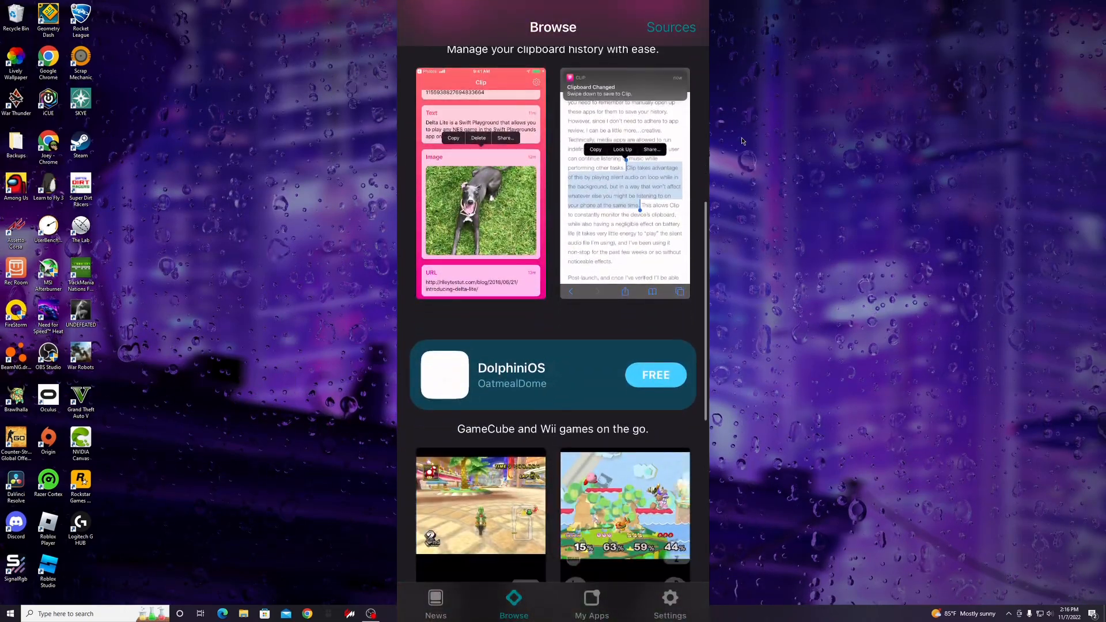
pyautogui.scroll(-3)
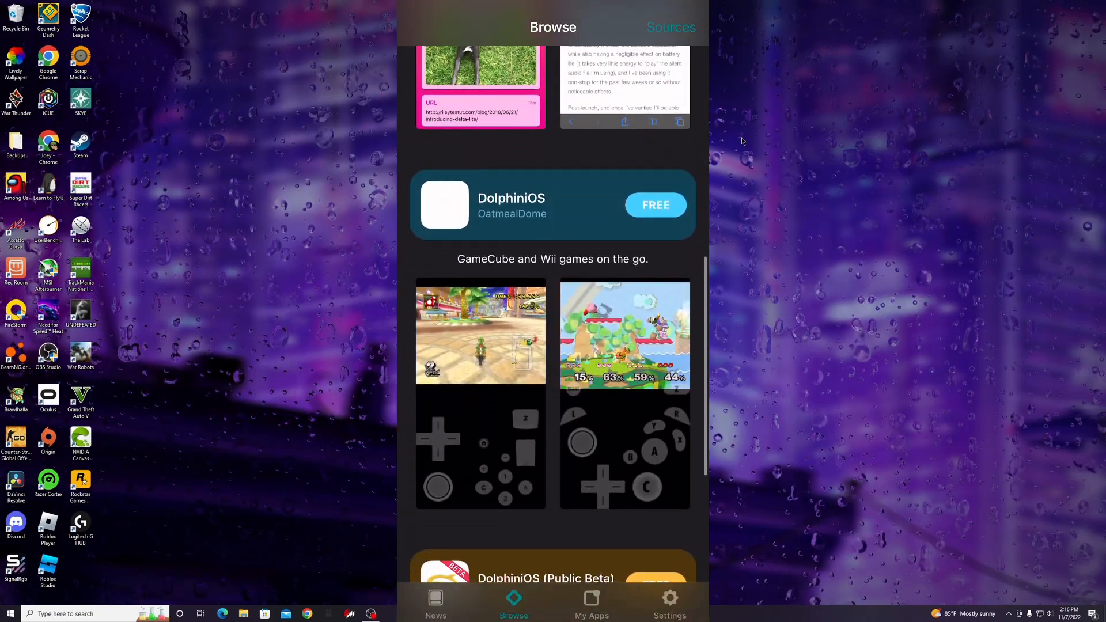
pyautogui.click(655, 205)
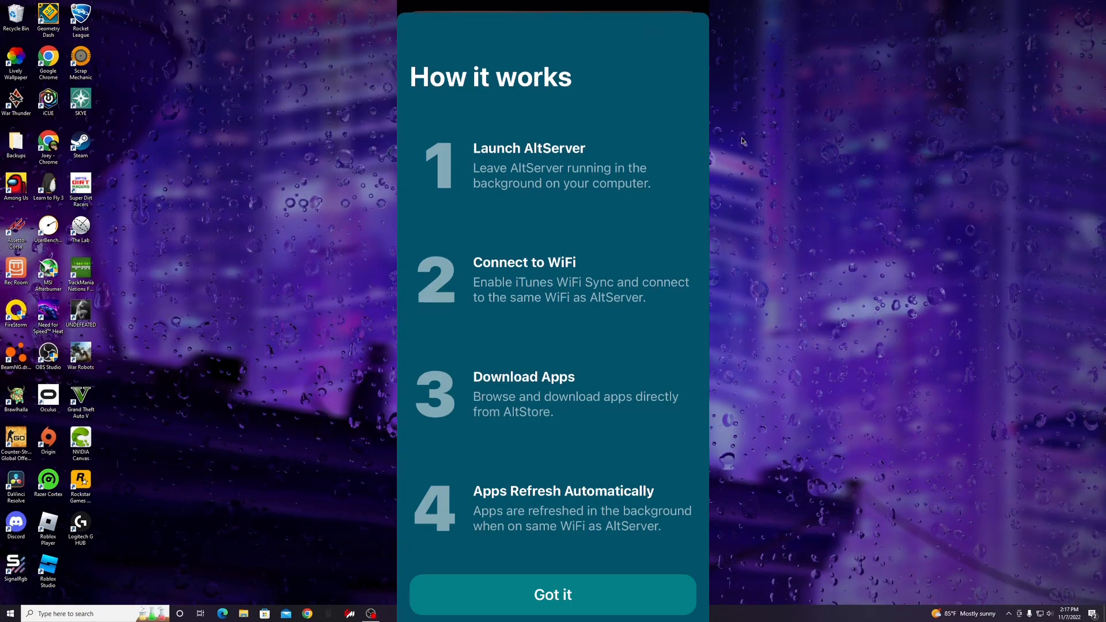
# Dismiss the explainer with Got it and let DolphiniOS install until it reads OPEN.
pyautogui.click(551, 595)
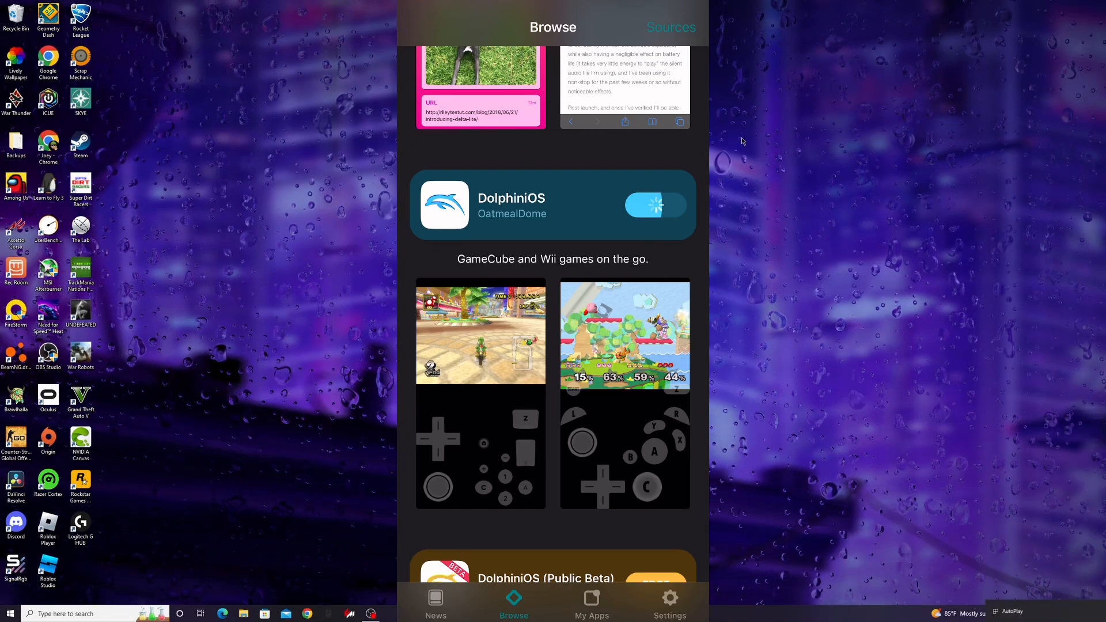
pyautogui.click(591, 602)
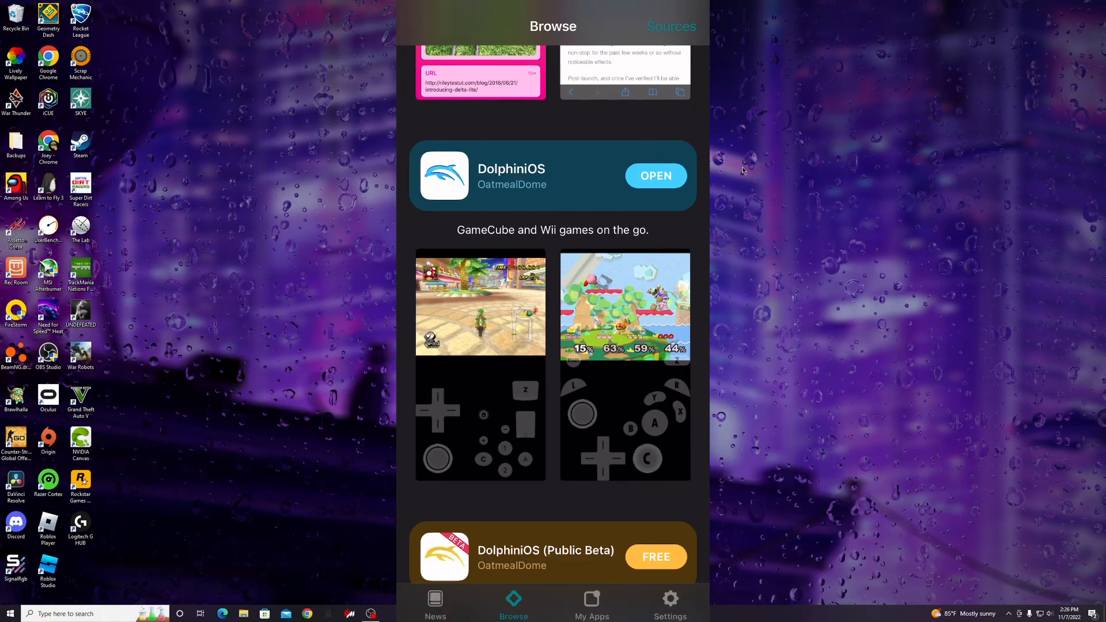
# Add Mario Kart Wii from Files to DolphiniOS, launch it, then cancel at the JIT wait.
pyautogui.click(591, 602)
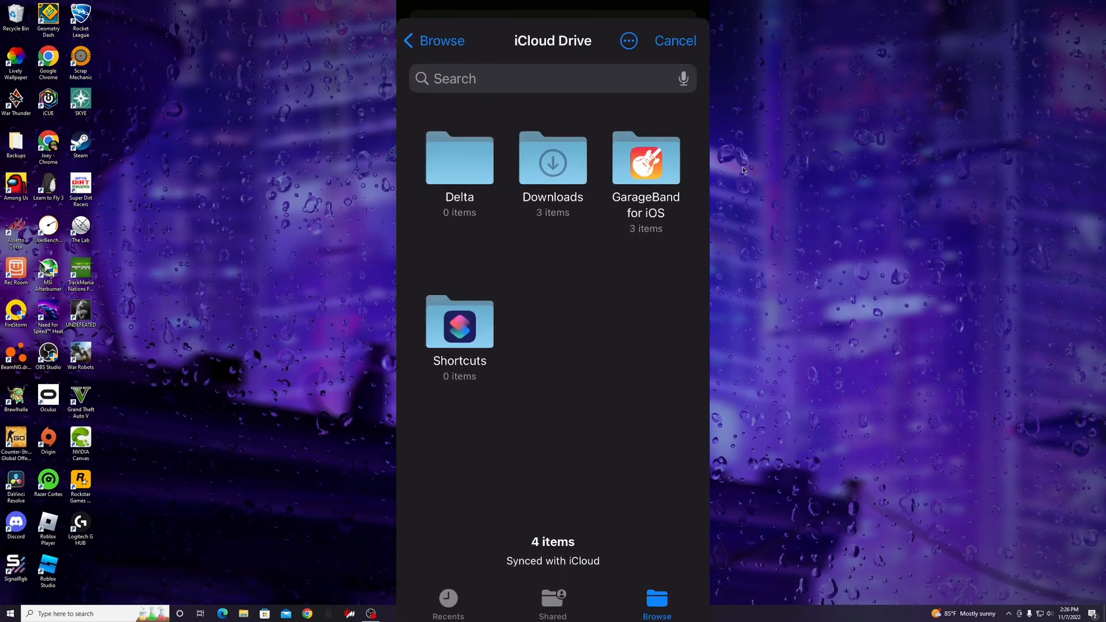
pyautogui.click(435, 41)
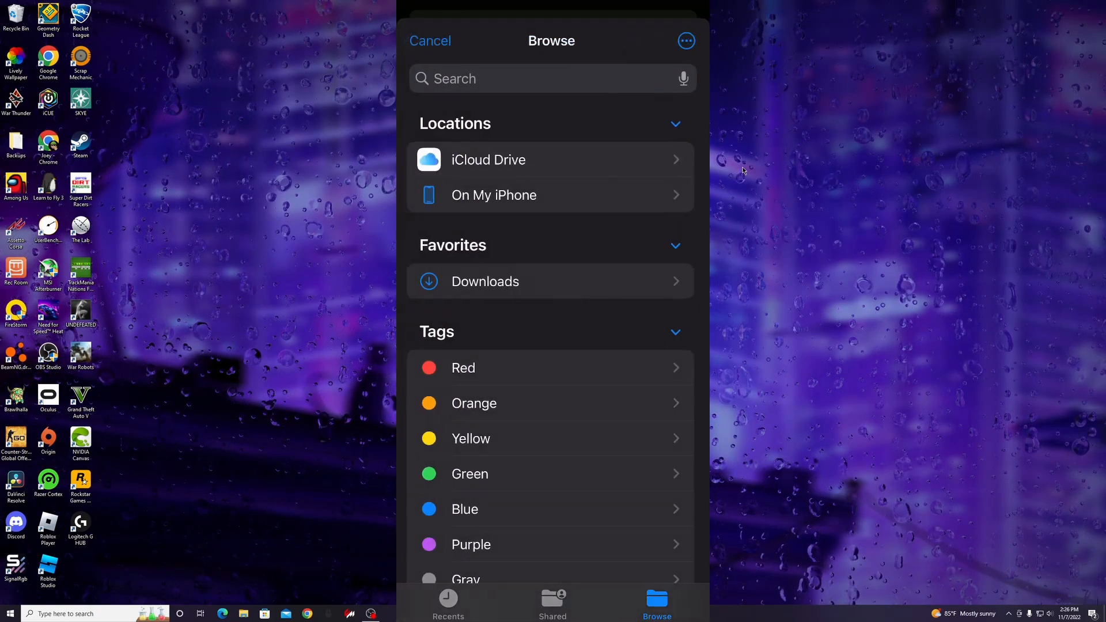
pyautogui.click(494, 196)
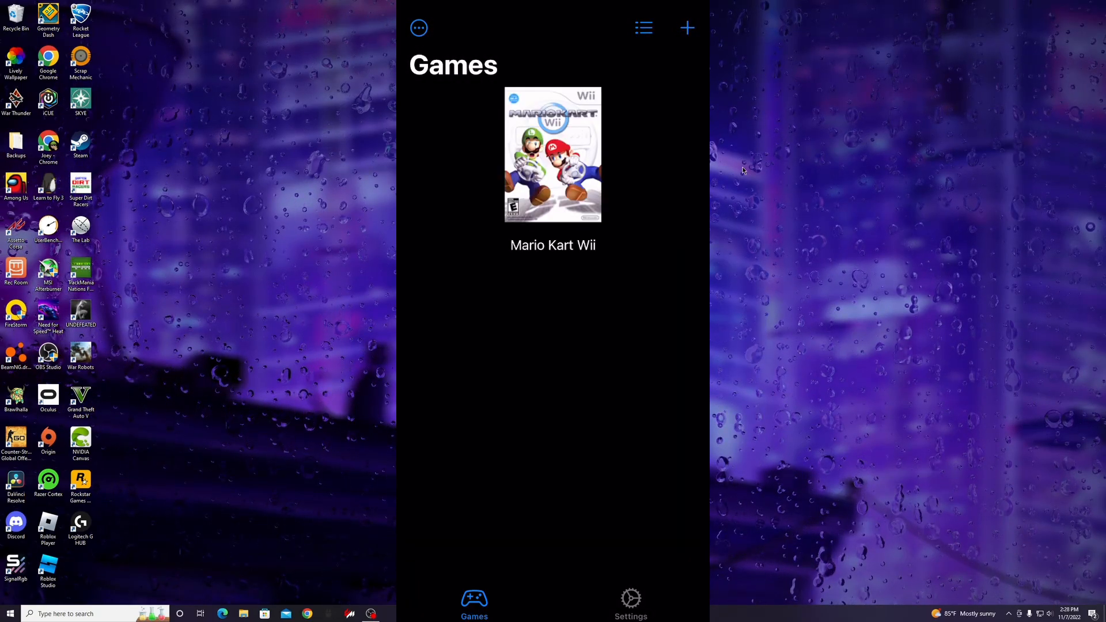
pyautogui.click(552, 153)
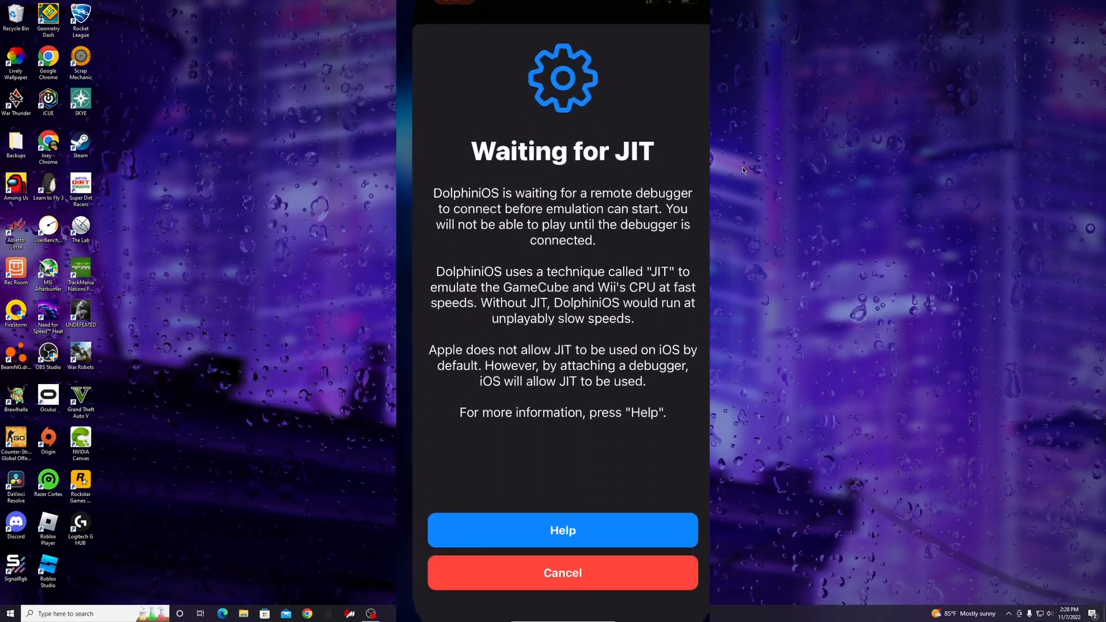
pyautogui.click(562, 572)
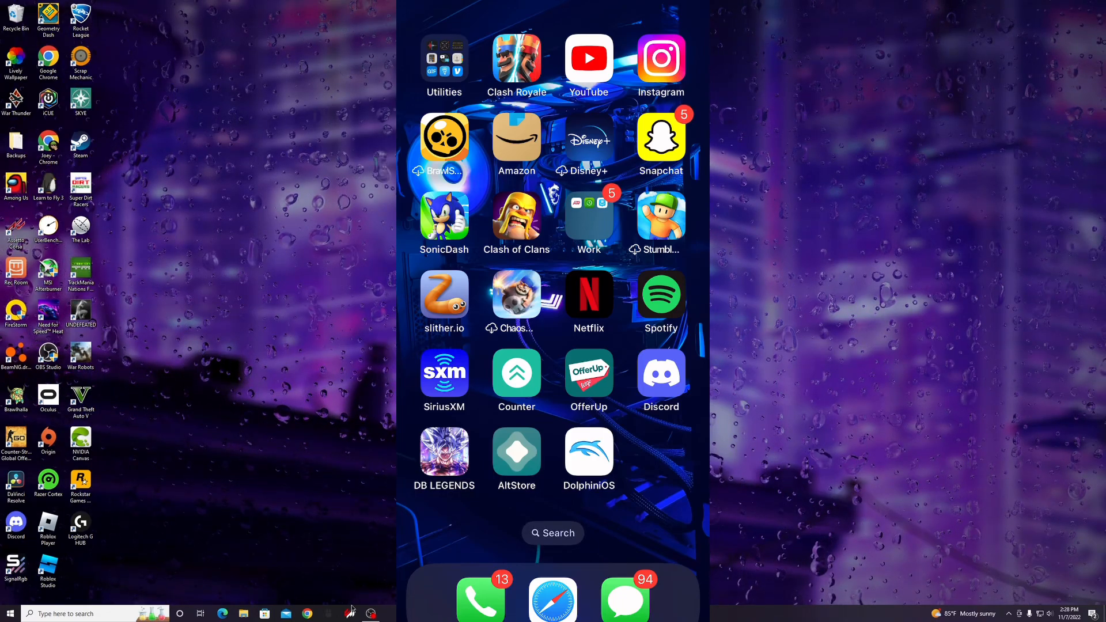
# Bring up jitstreamer.com in Chrome and begin the guide to reach Quick Setup.
pyautogui.click(306, 613)
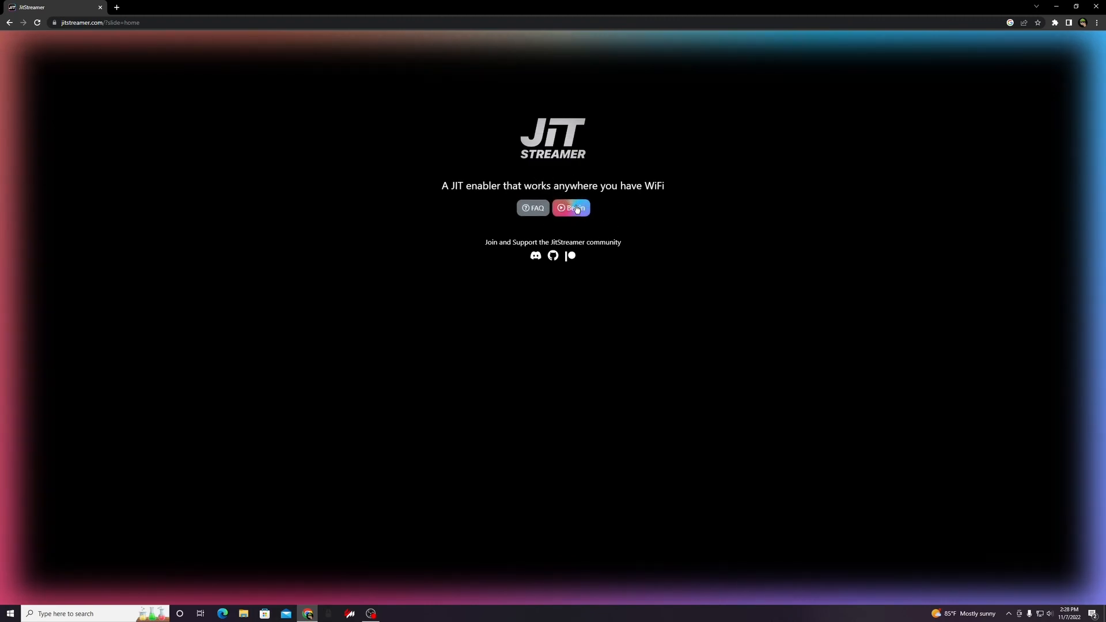
pyautogui.click(572, 208)
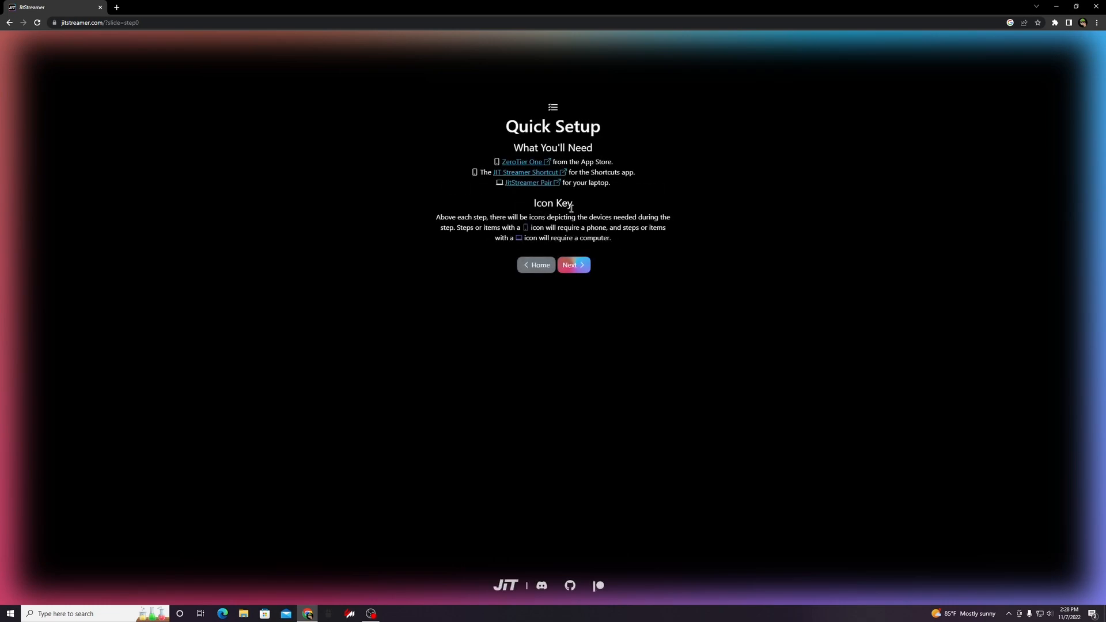
pyautogui.moveTo(526, 163)
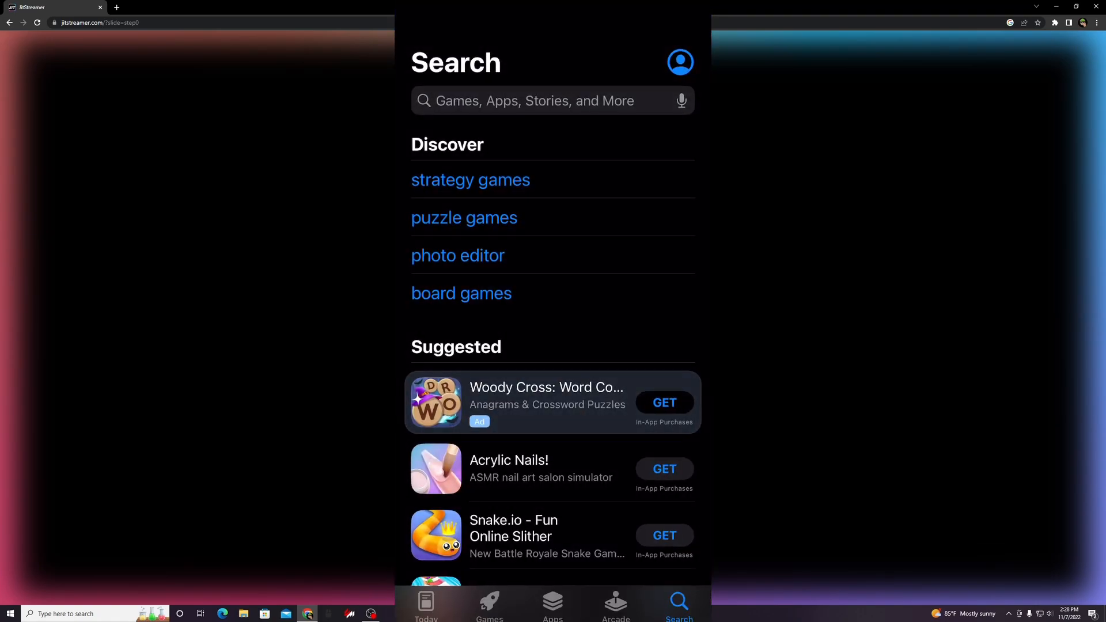
# Search the App Store for 'zero tier one' and download ZeroTier One.
pyautogui.click(551, 100)
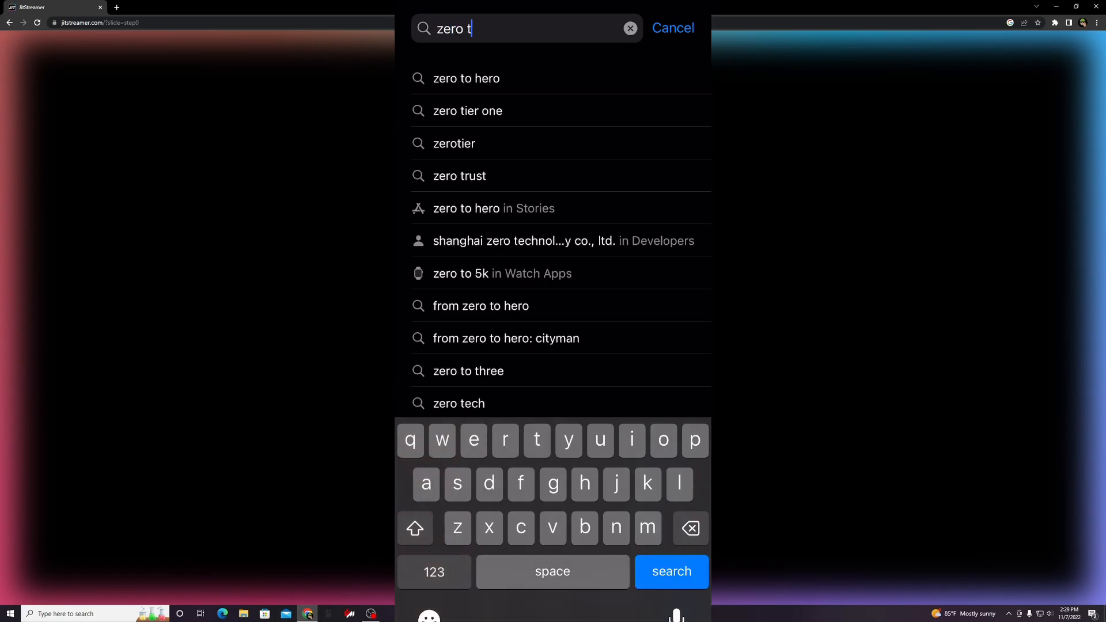
pyautogui.click(466, 110)
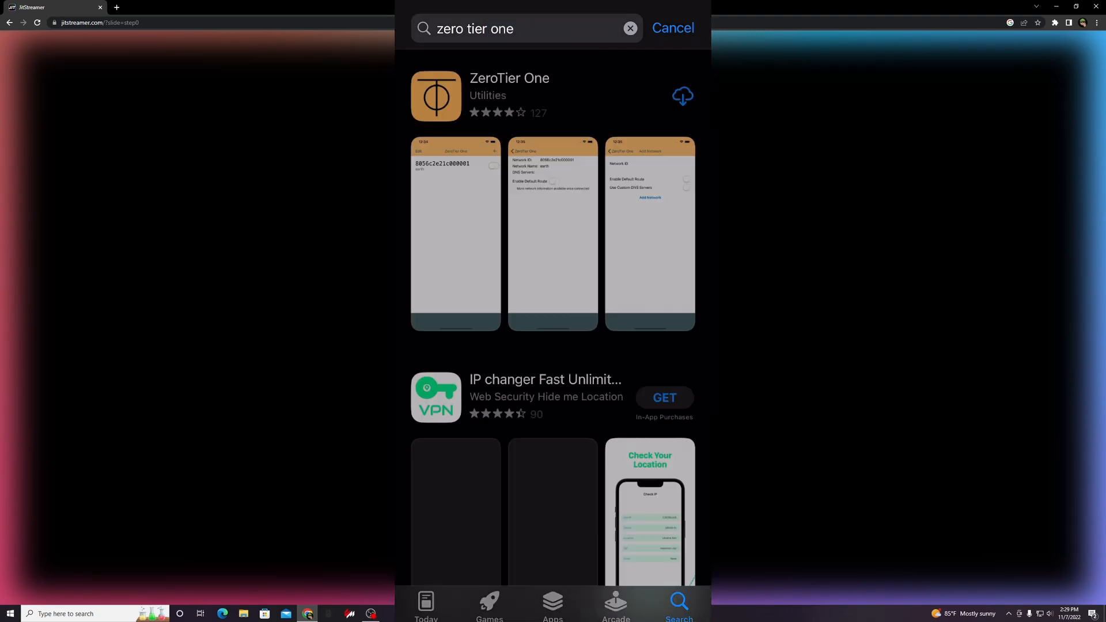
pyautogui.click(681, 96)
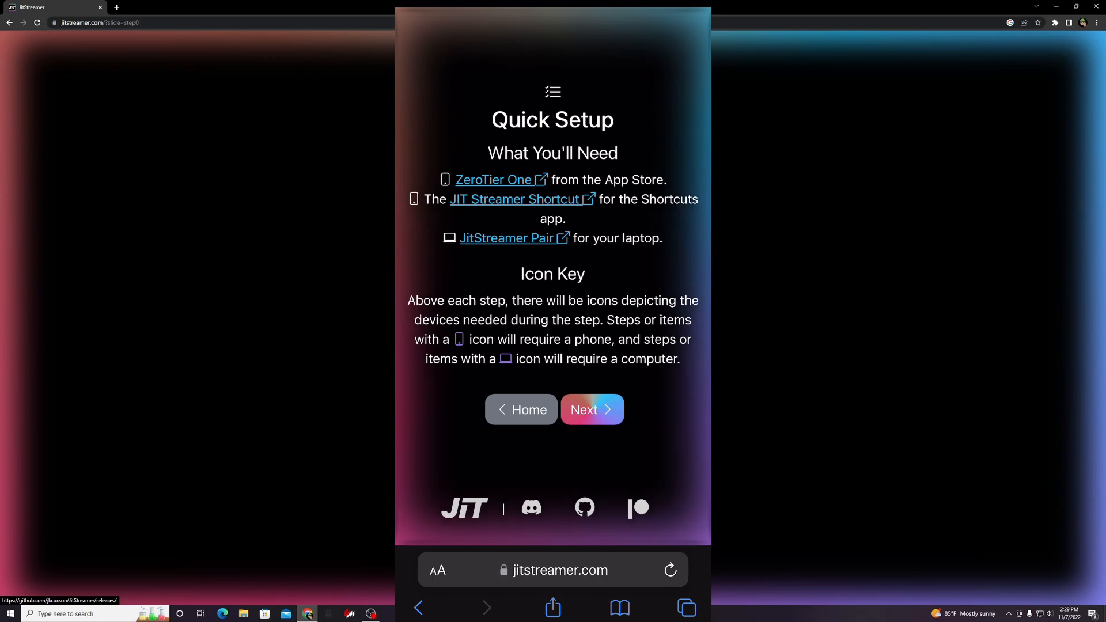
# Bring up jitstreamer.com Quick Setup in Safari on the iPhone.
pyautogui.click(515, 199)
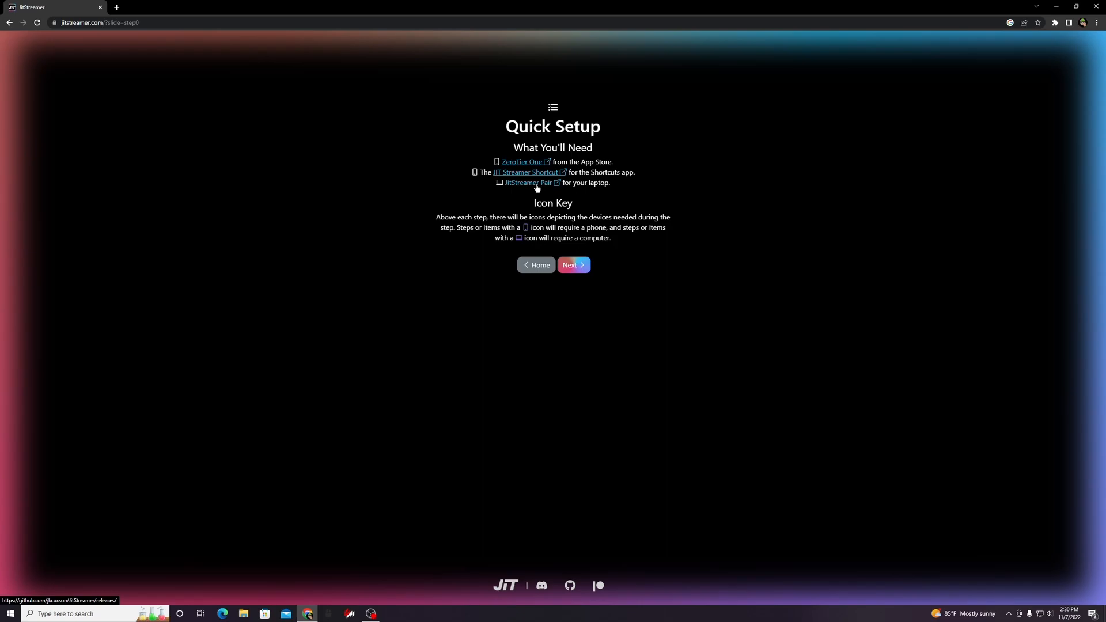
# Download pair-windows.exe from the latest JitStreamer GitHub release and launch it.
pyautogui.click(523, 183)
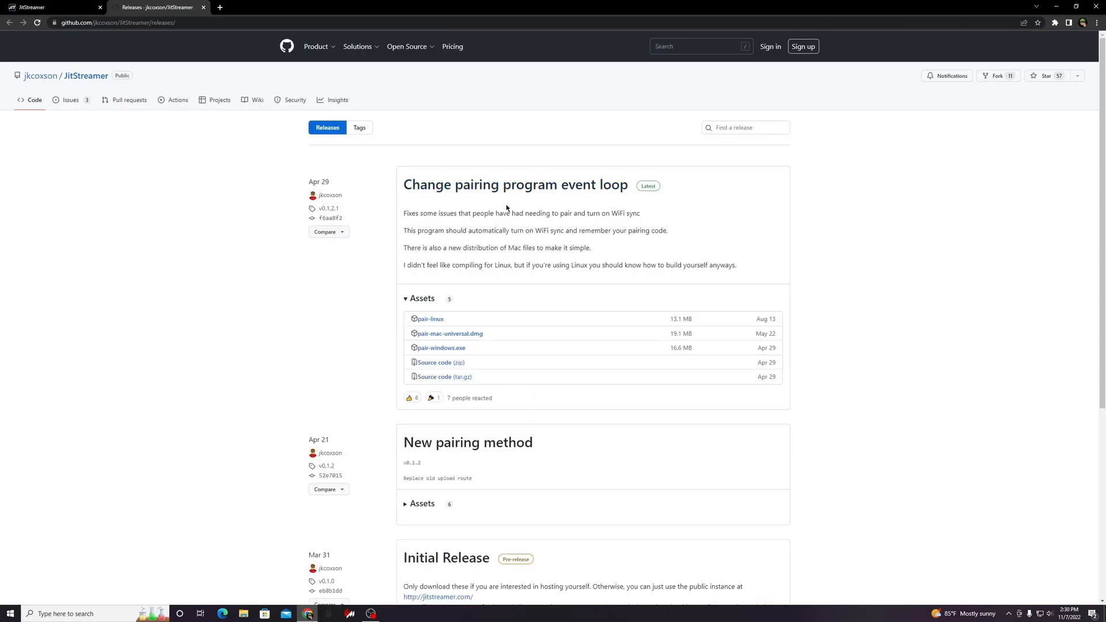
pyautogui.moveTo(459, 327)
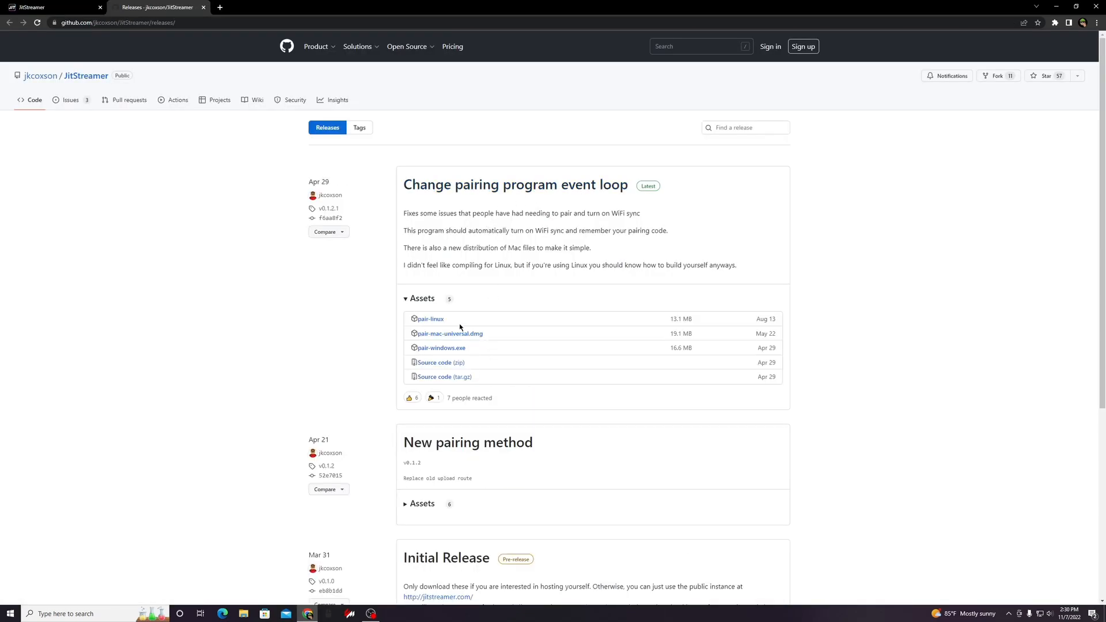
pyautogui.moveTo(440, 347)
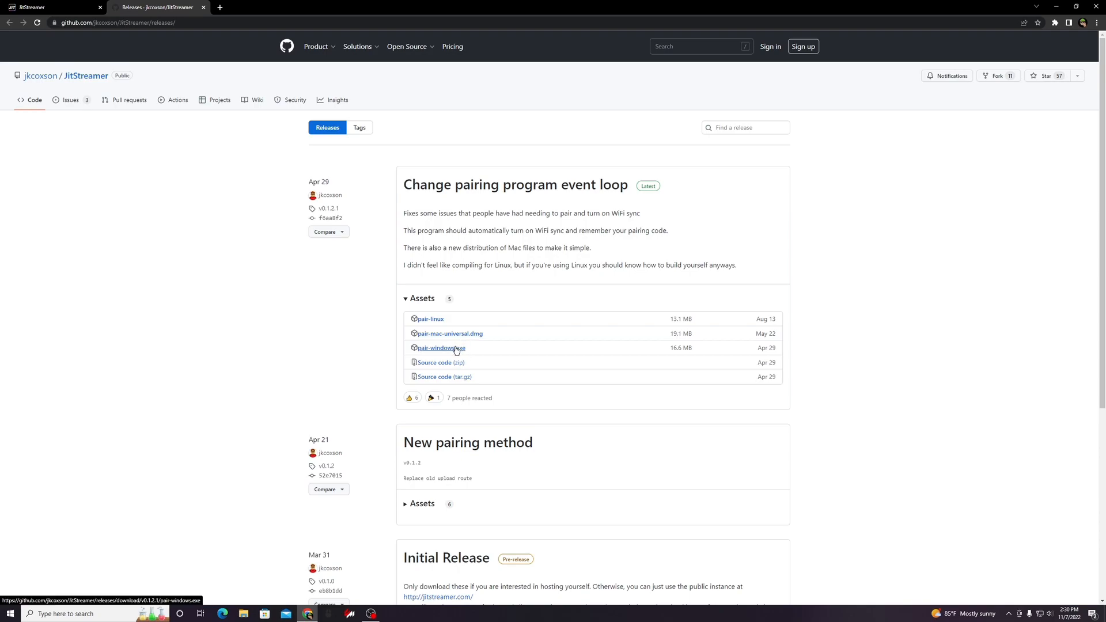
pyautogui.click(440, 347)
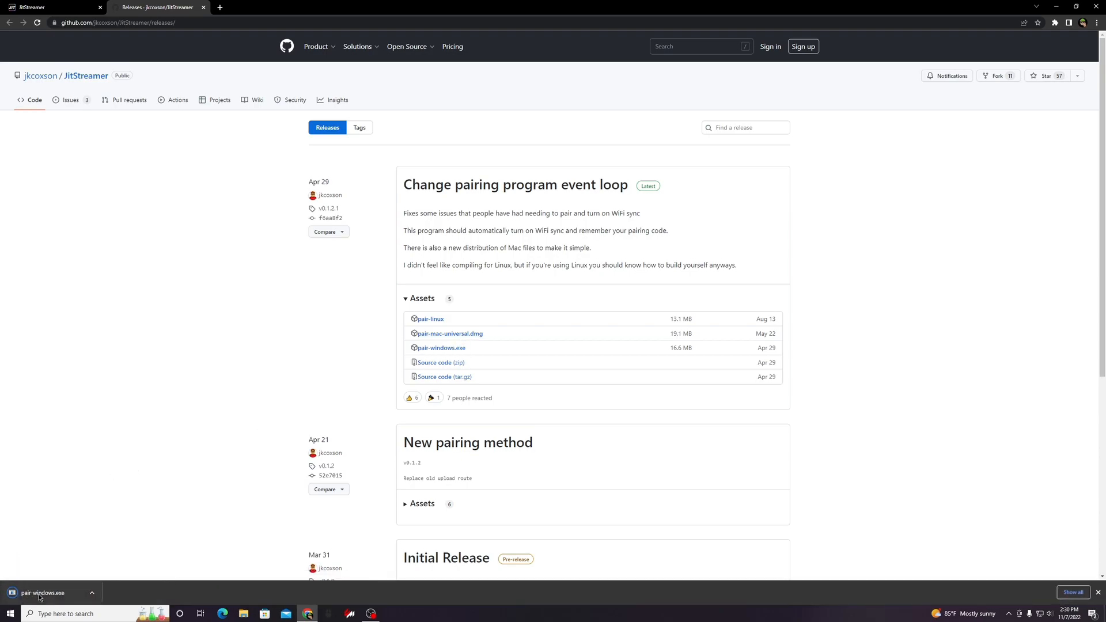
pyautogui.click(43, 592)
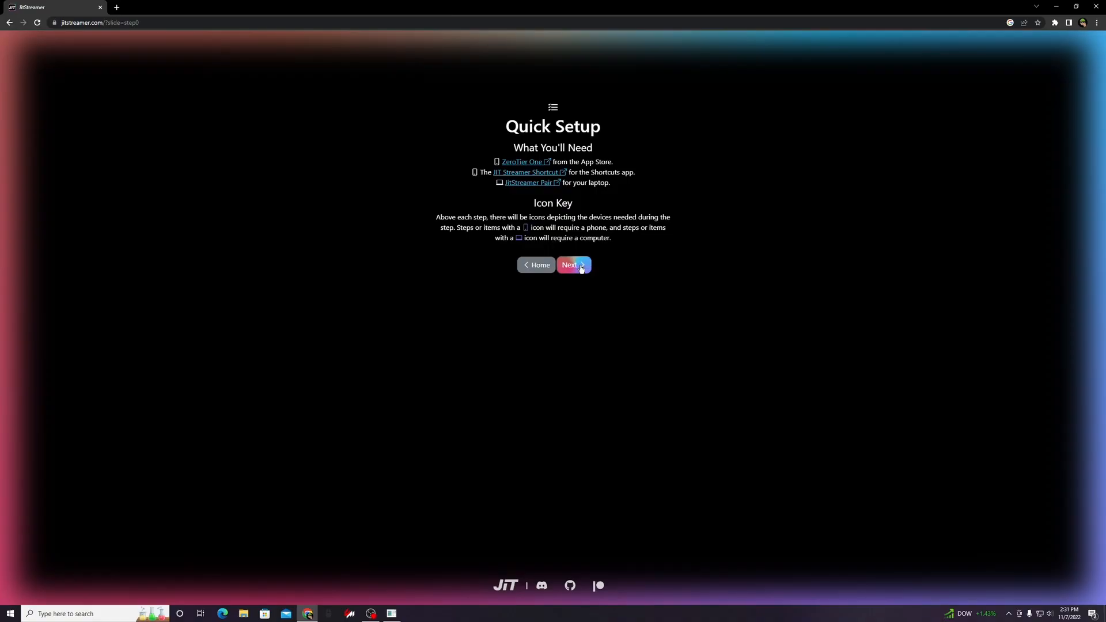
# Advance Quick Setup with Next to Step One's ZeroTier network instructions.
pyautogui.click(572, 265)
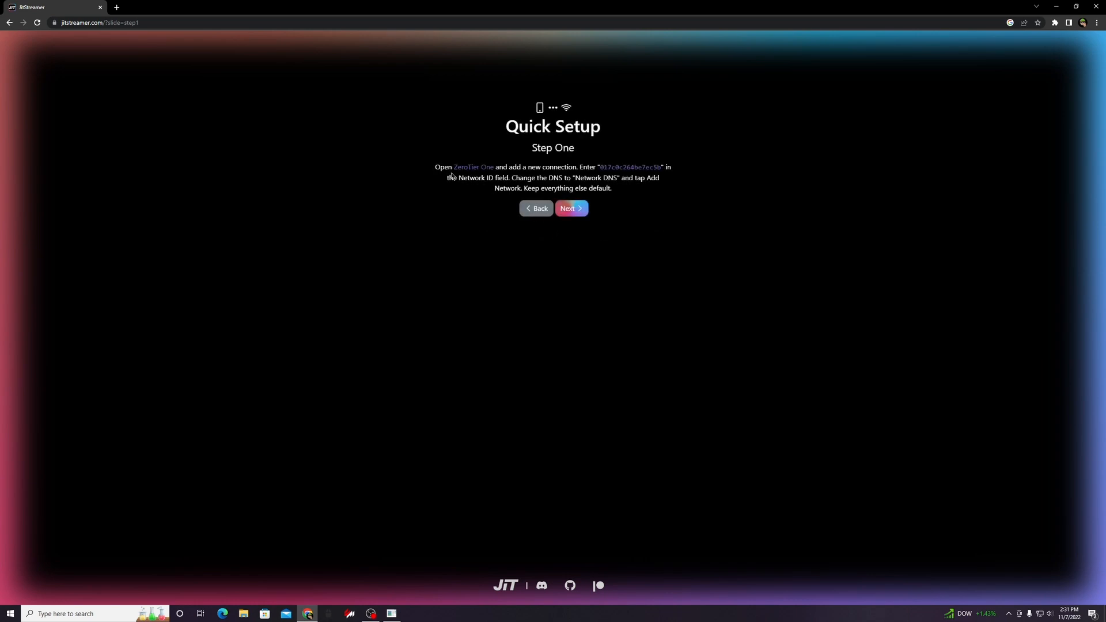
pyautogui.moveTo(484, 202)
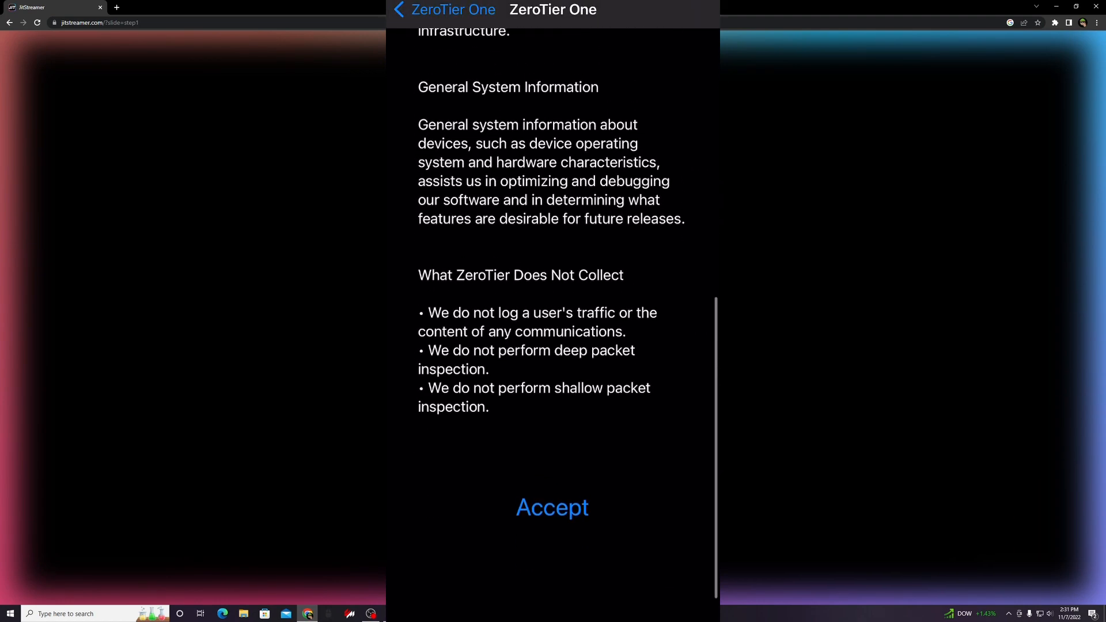
# Accept the policy and add ZeroTier network 017c0c264be7ec5b copied from the setup page.
pyautogui.click(552, 506)
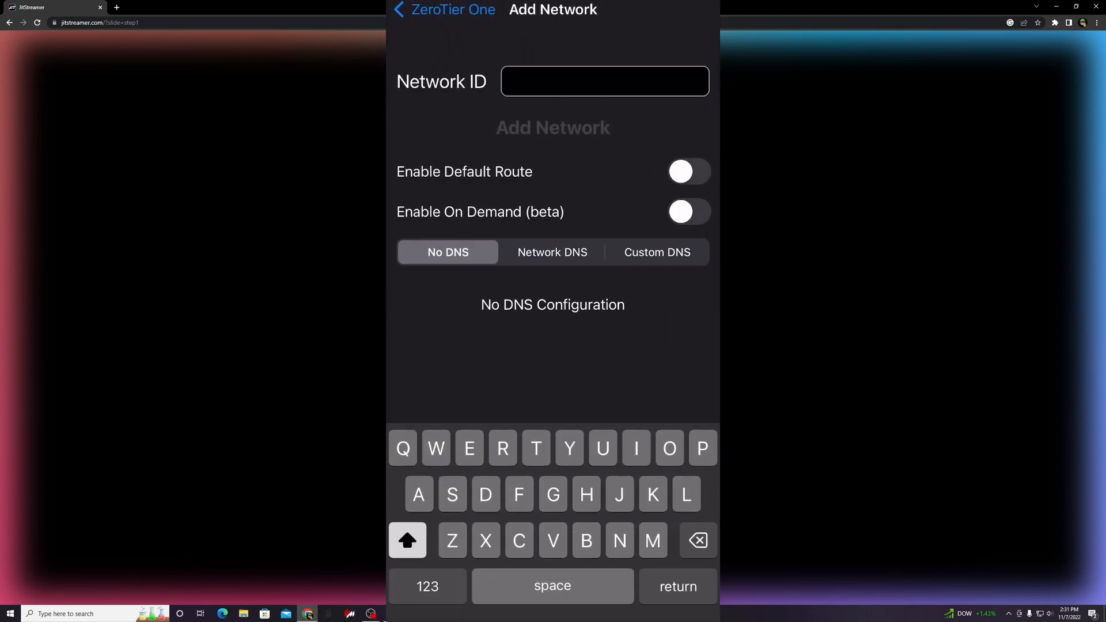
pyautogui.click(426, 586)
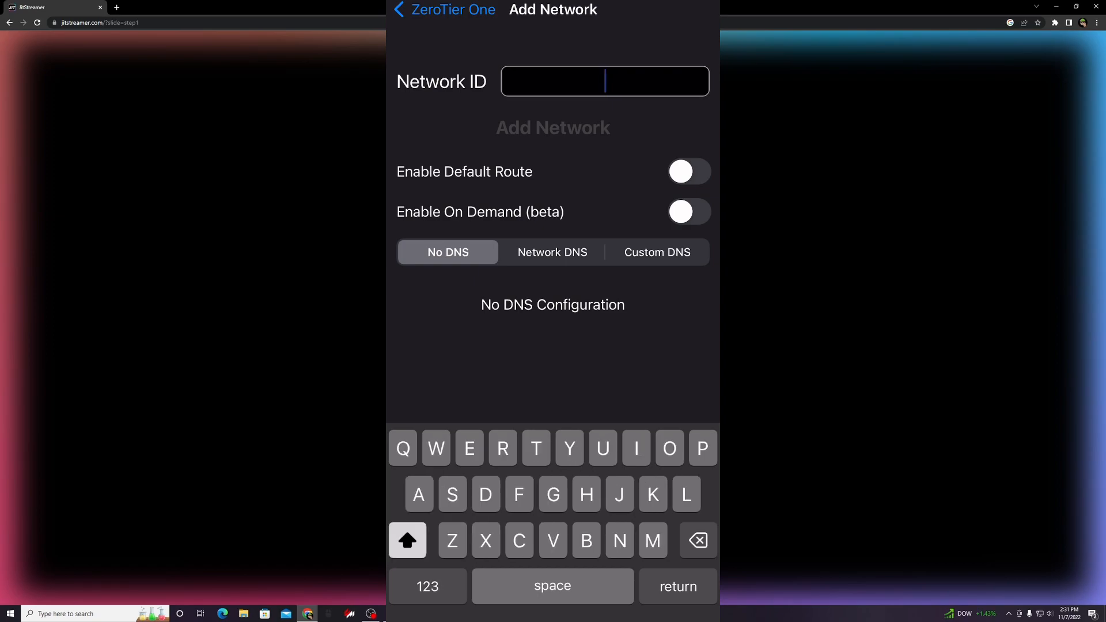
pyautogui.click(426, 586)
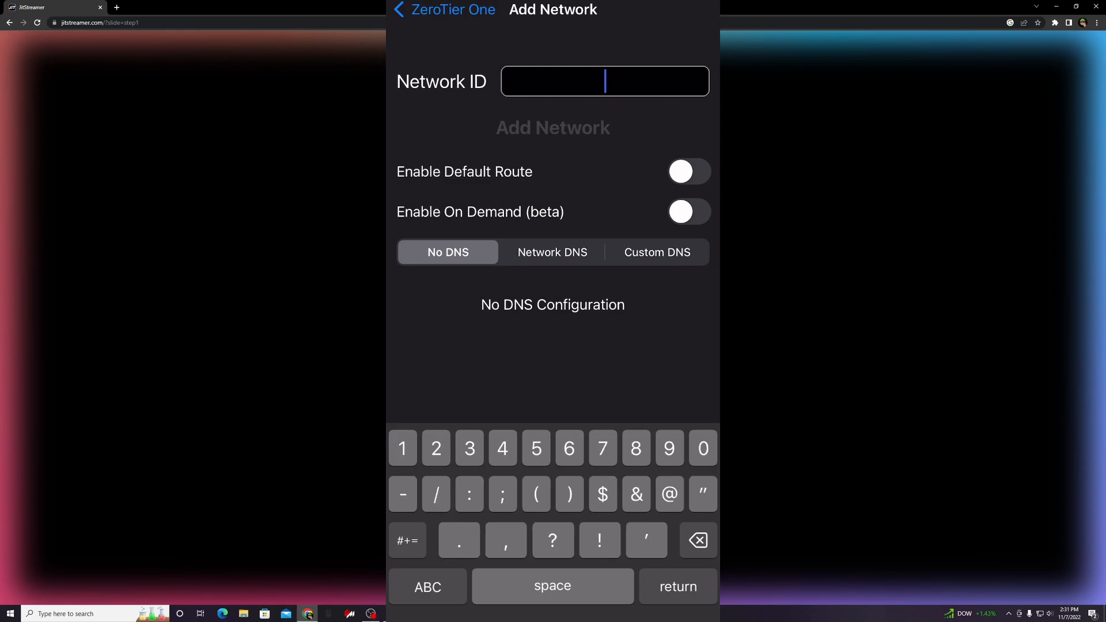
pyautogui.write('017C')
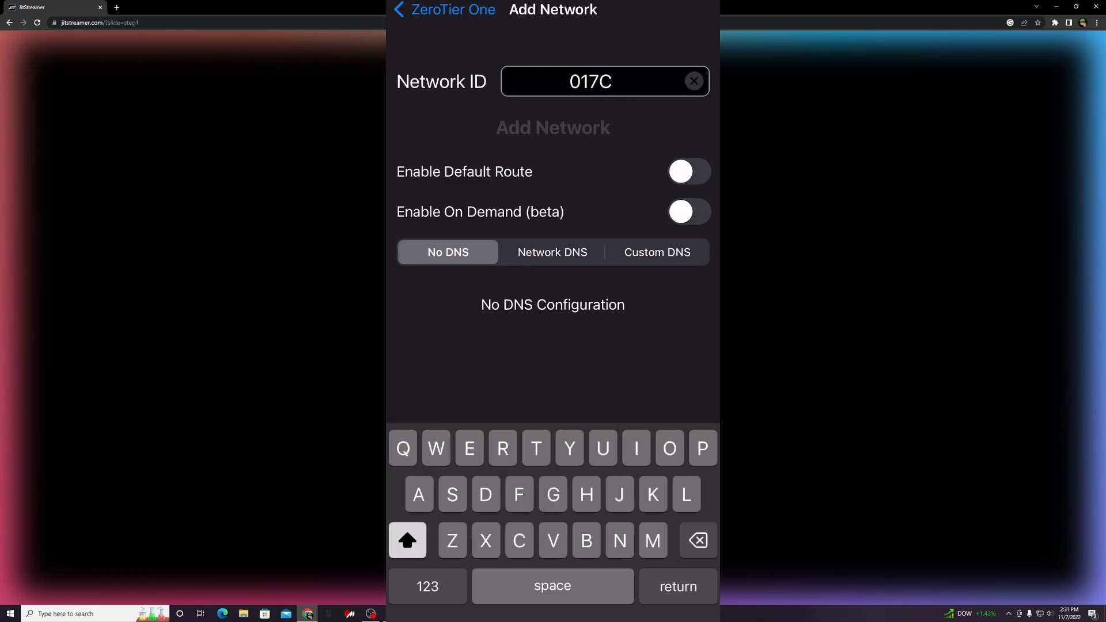
pyautogui.write('0')
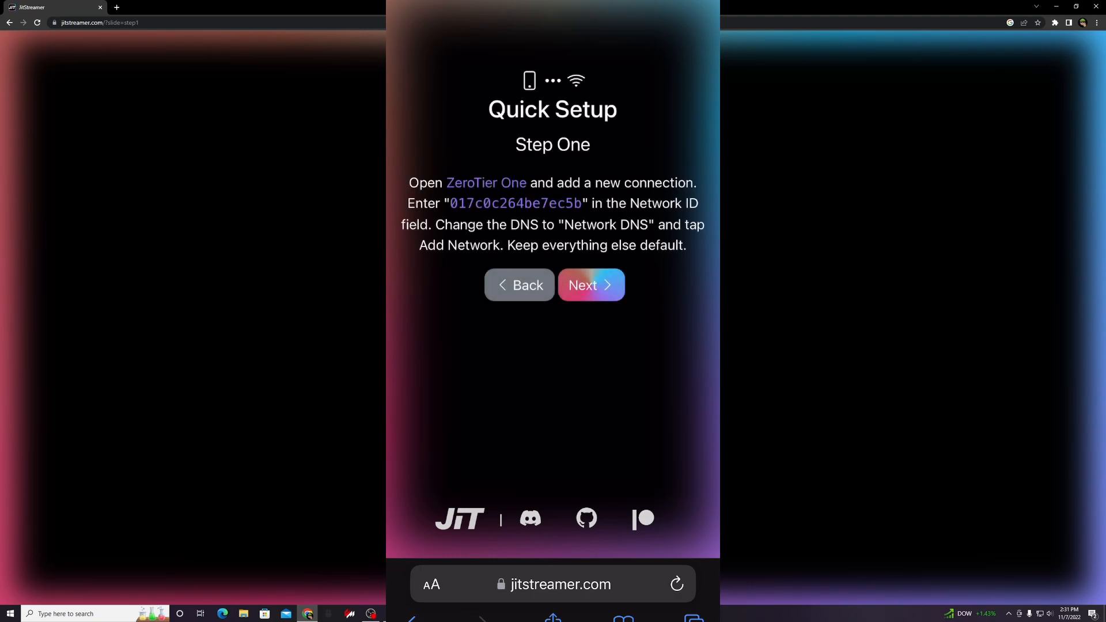
pyautogui.doubleClick(516, 203)
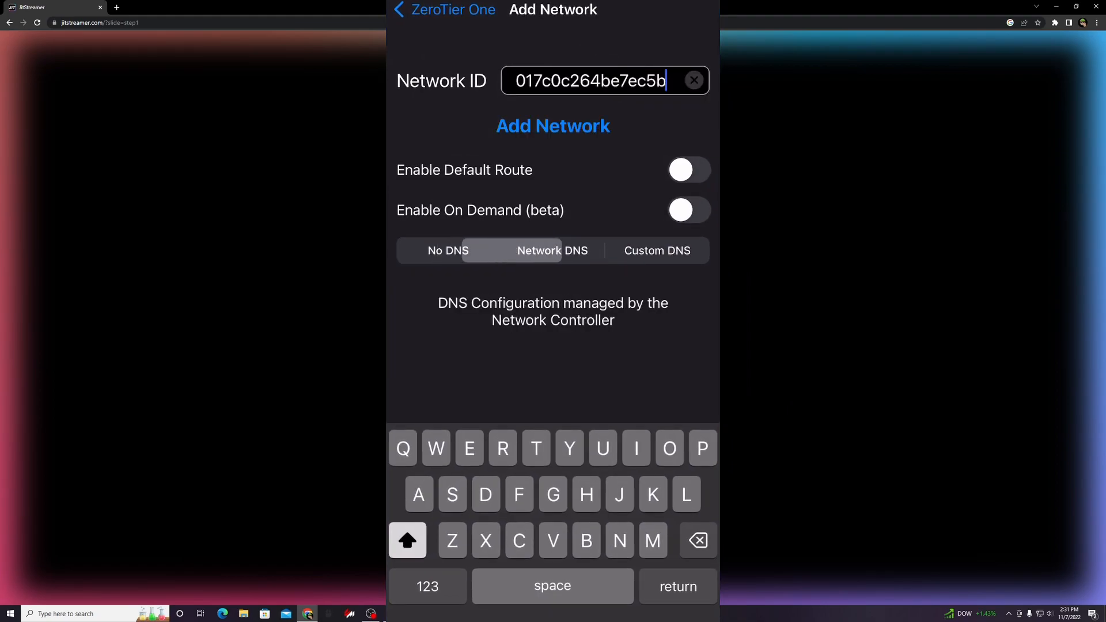
pyautogui.click(551, 250)
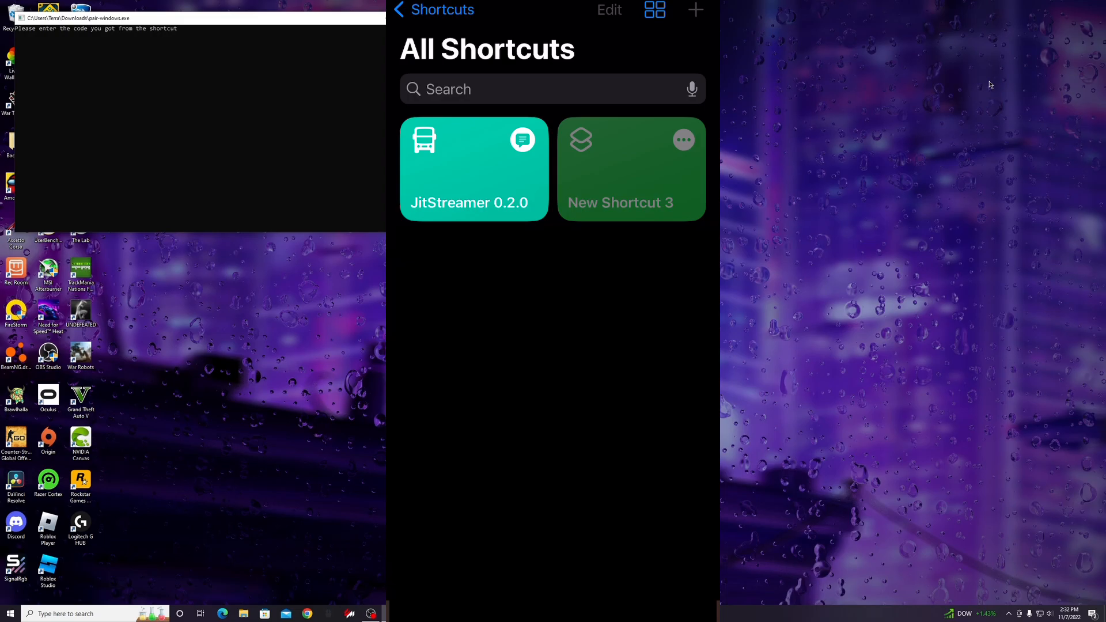
pyautogui.click(473, 168)
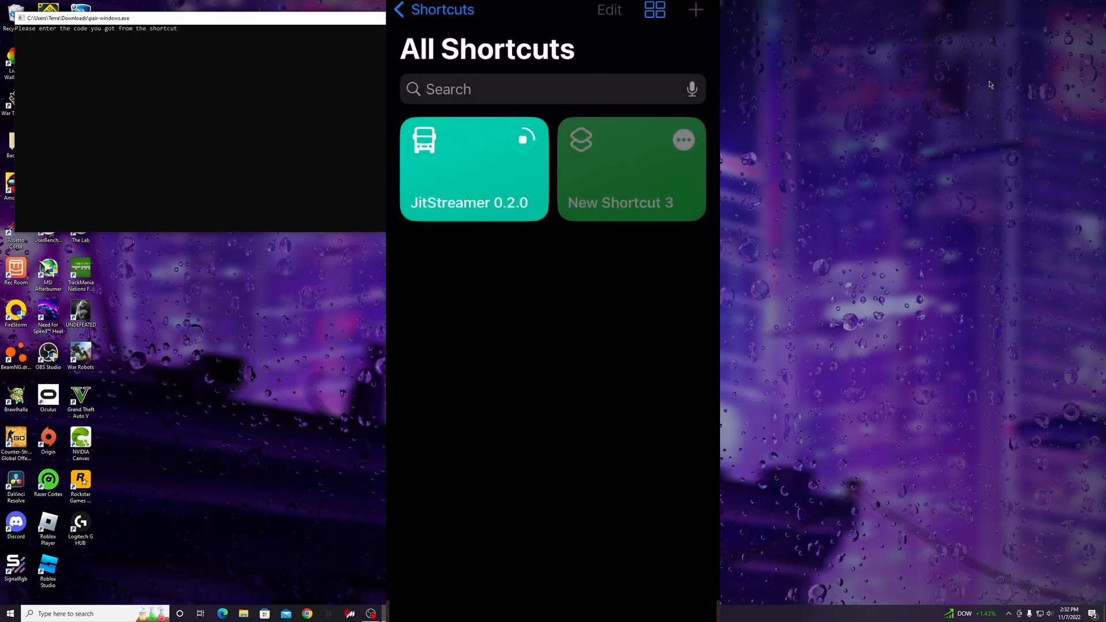
pyautogui.click(473, 168)
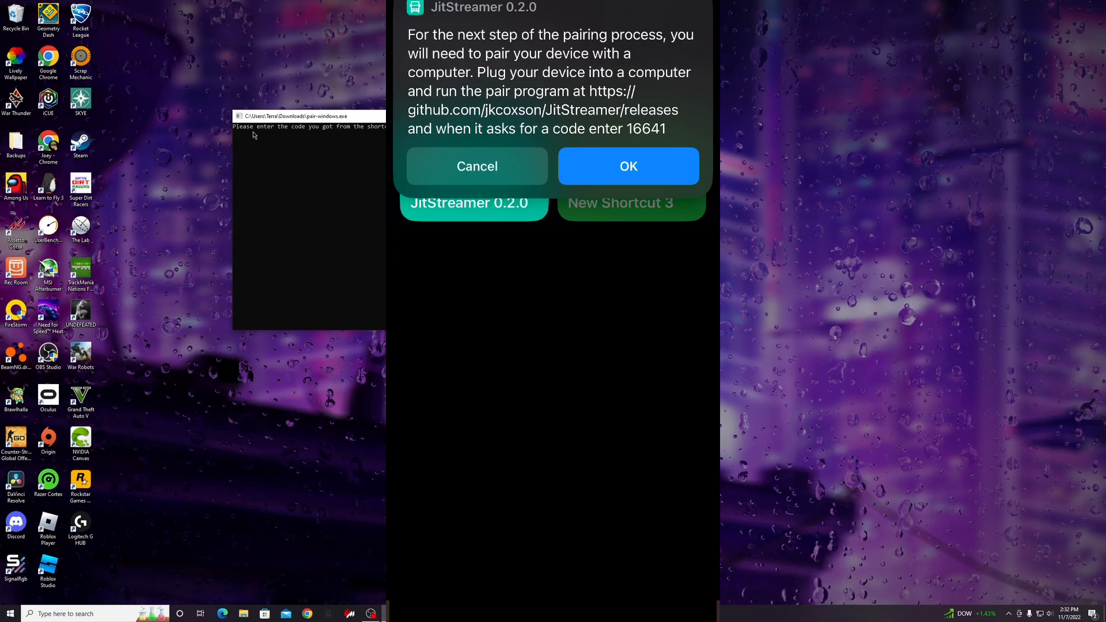
pyautogui.moveTo(336, 185)
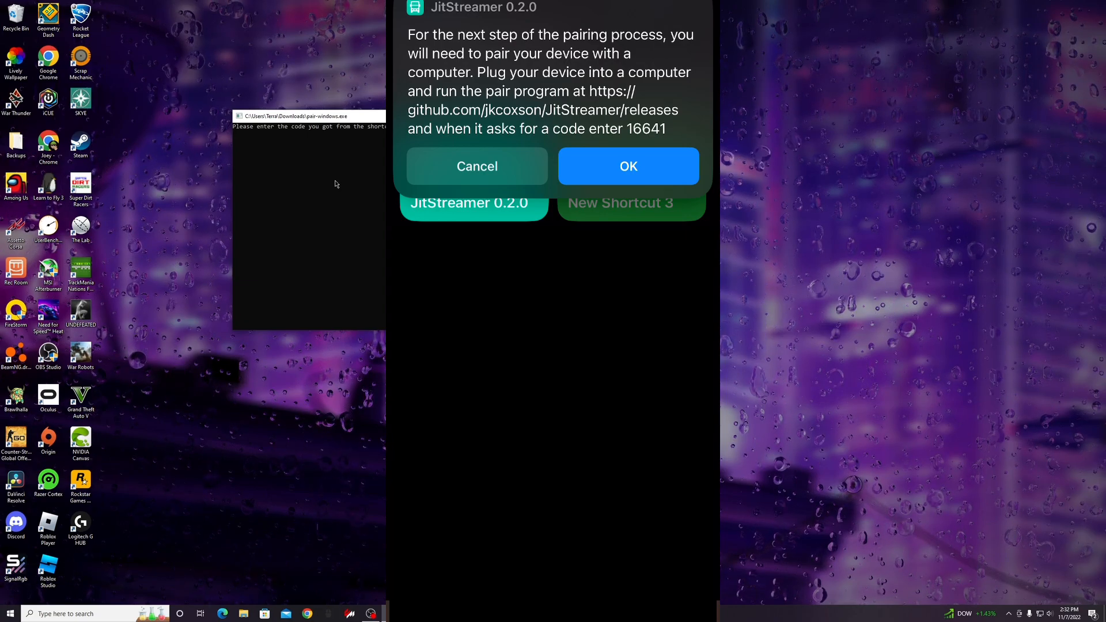
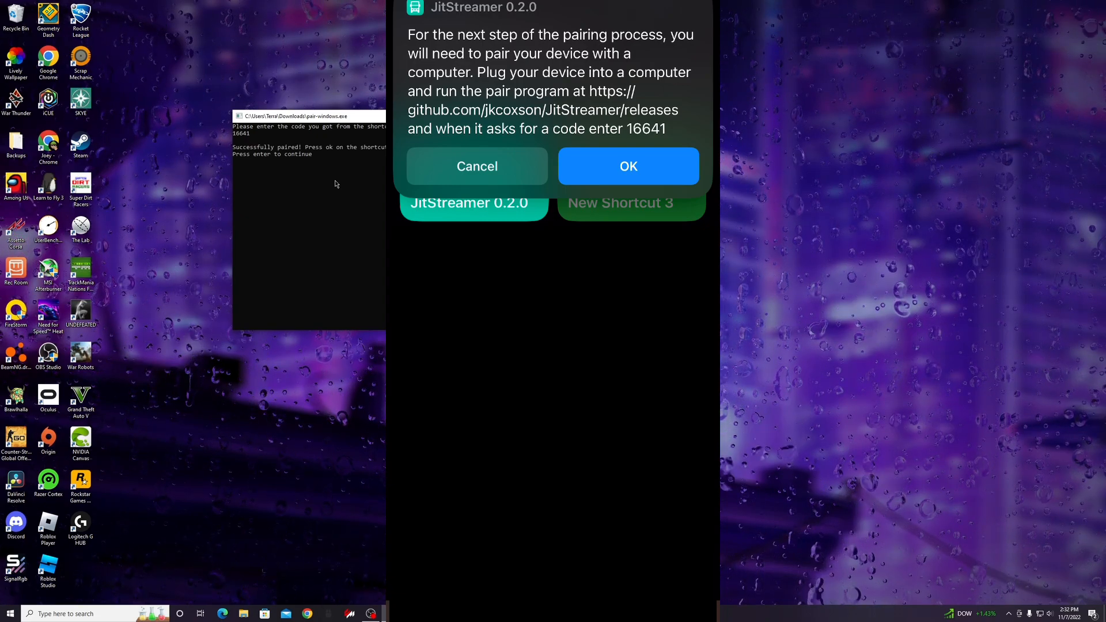
pyautogui.click(627, 166)
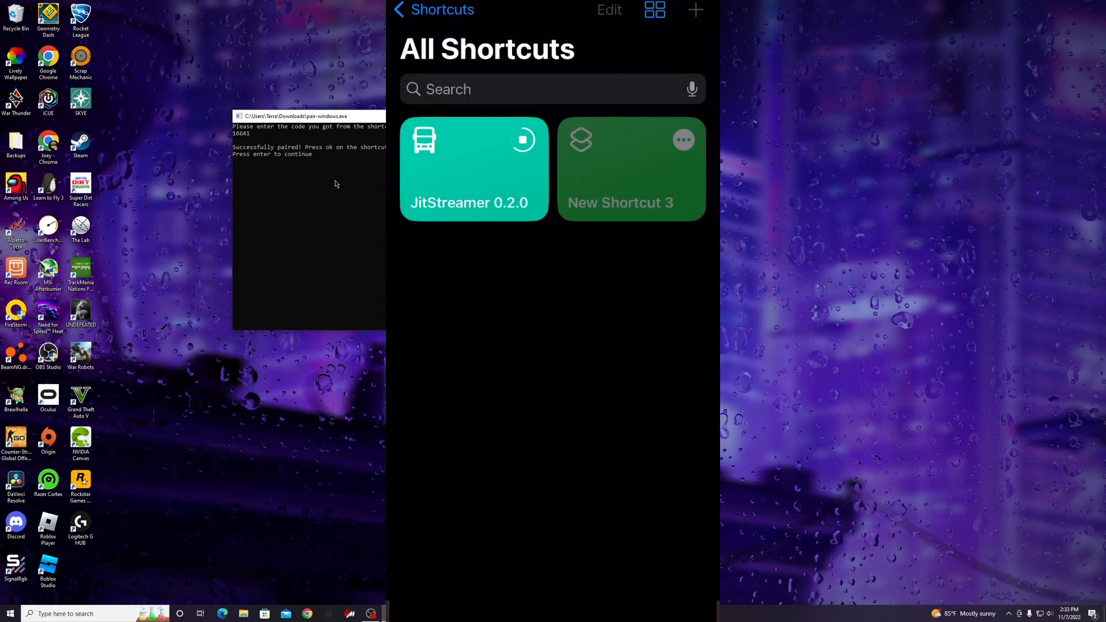
# Launch Mario Kart Wii from the DolphiniOS Games list with JIT active.
pyautogui.click(469, 169)
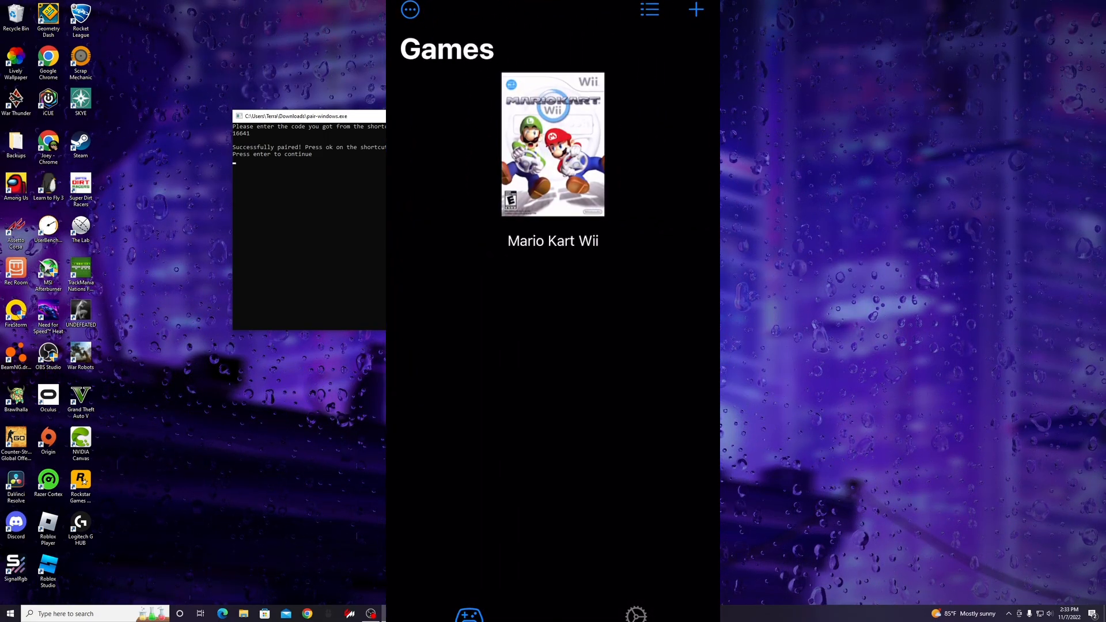
pyautogui.click(552, 144)
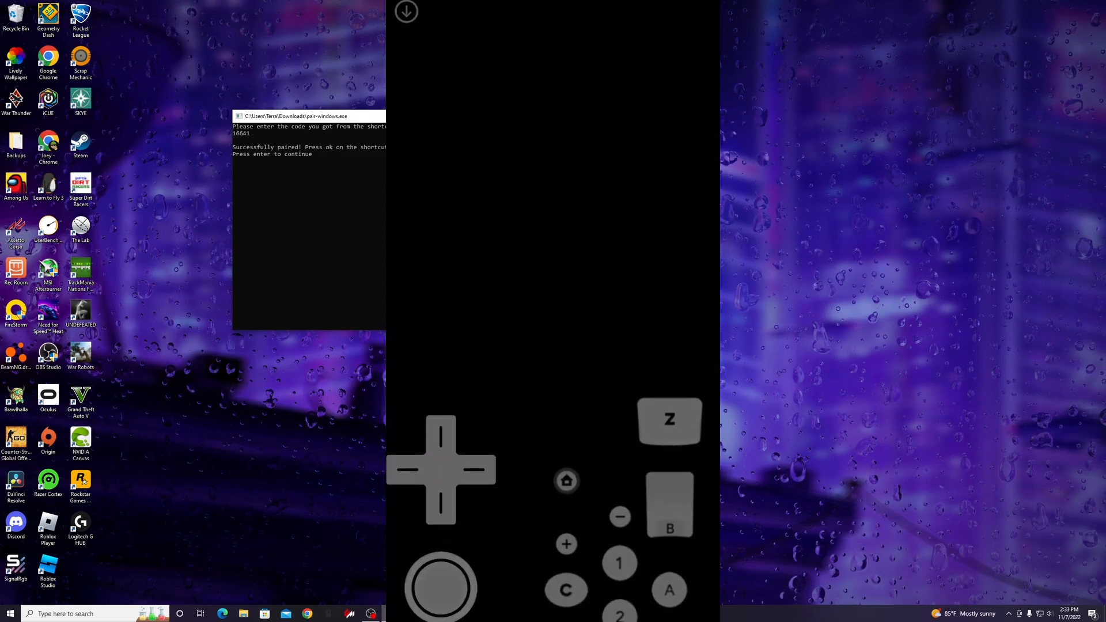